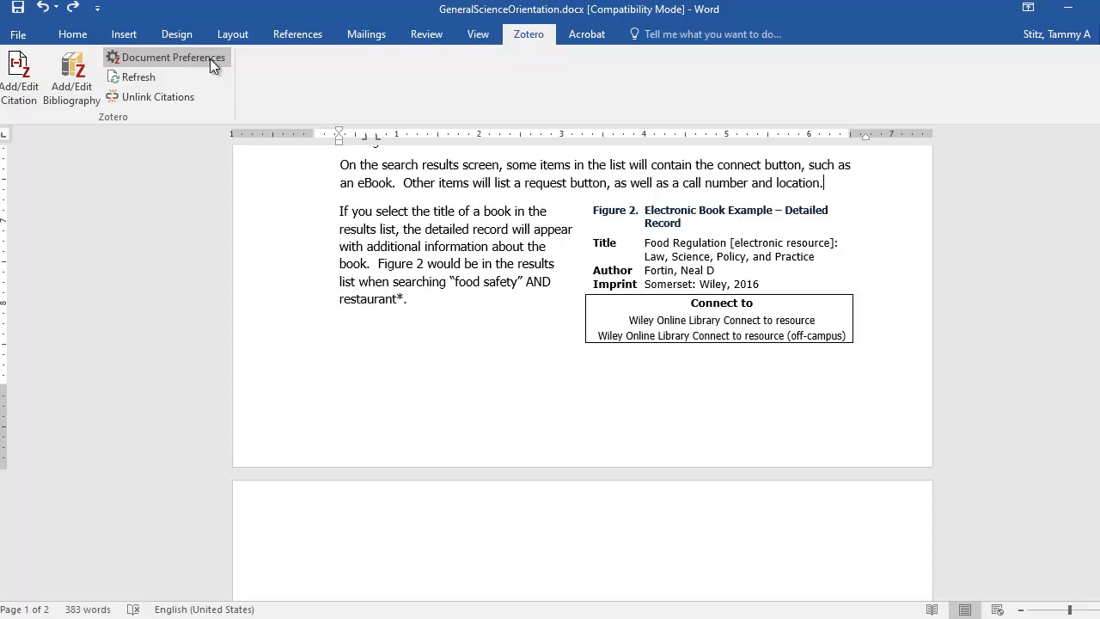
Open Zotero Document Preferences, showing APA 7th edition as the current citation style
{"action": "left_click", "coordinate": [171, 56]}
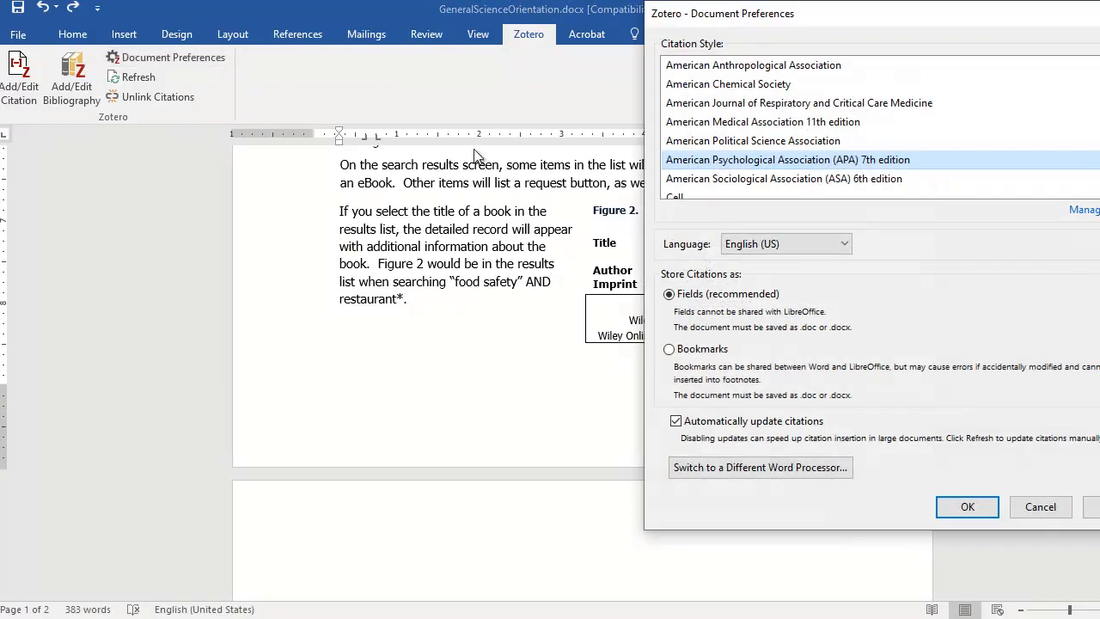
{"action": "mouse_move", "coordinate": [940, 339]}
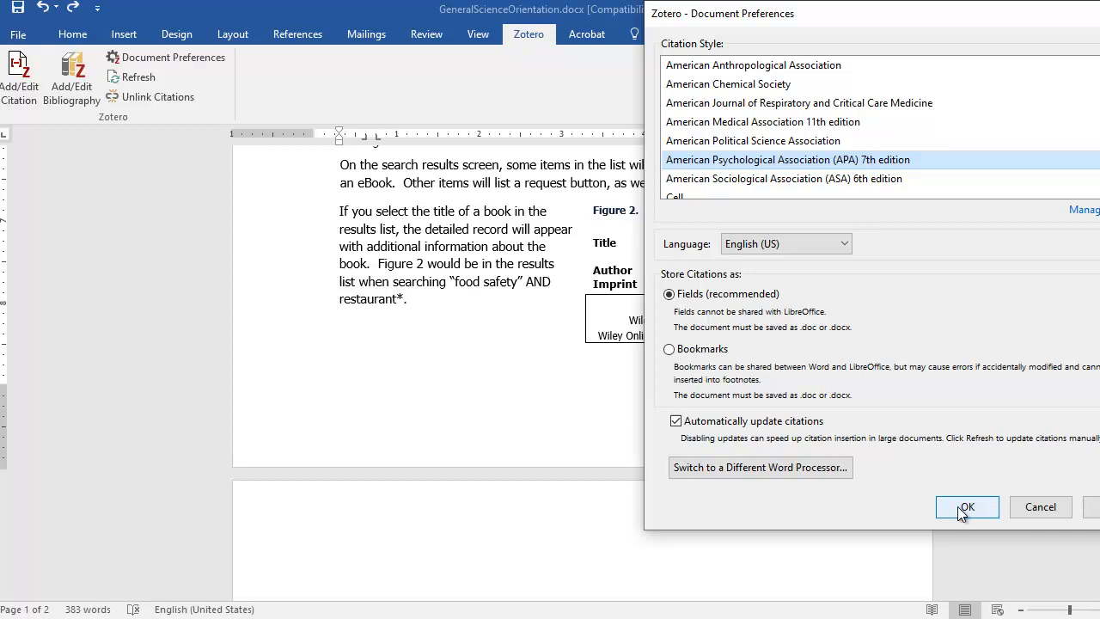
Keep APA 7th edition and start a new Zotero citation after the first paragraph
{"action": "left_click", "coordinate": [966, 506]}
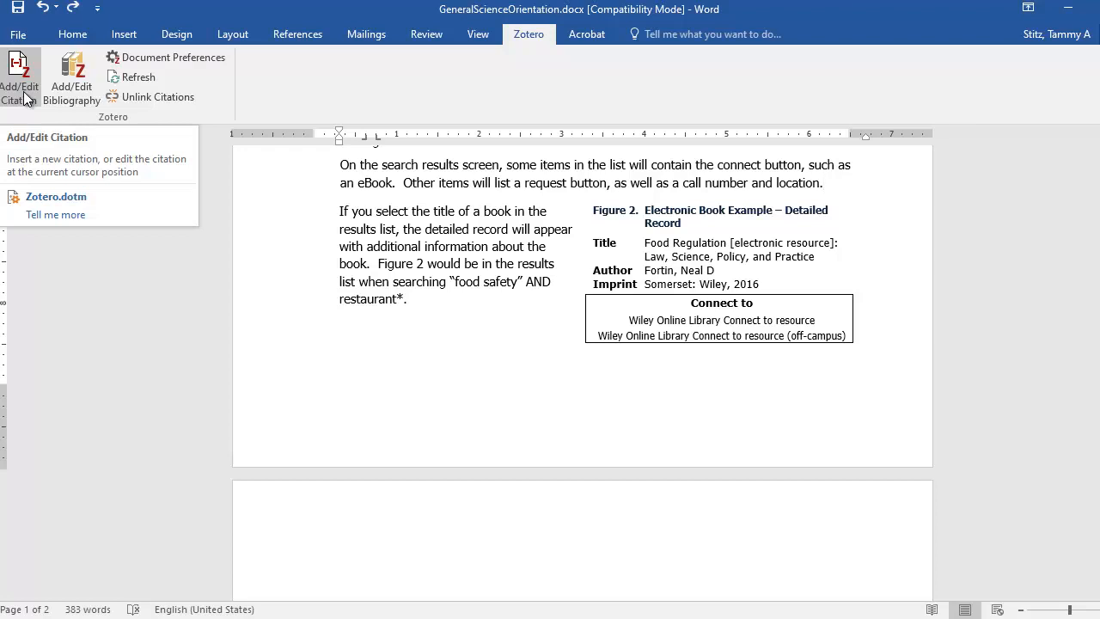
{"action": "left_click", "coordinate": [20, 77]}
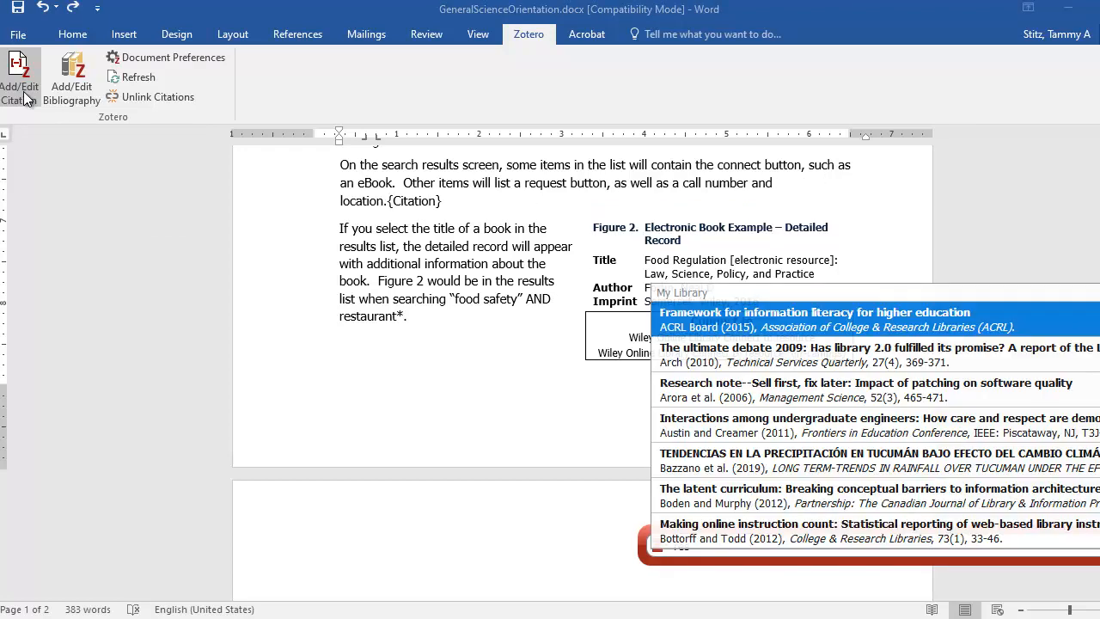
{"action": "mouse_move", "coordinate": [374, 293]}
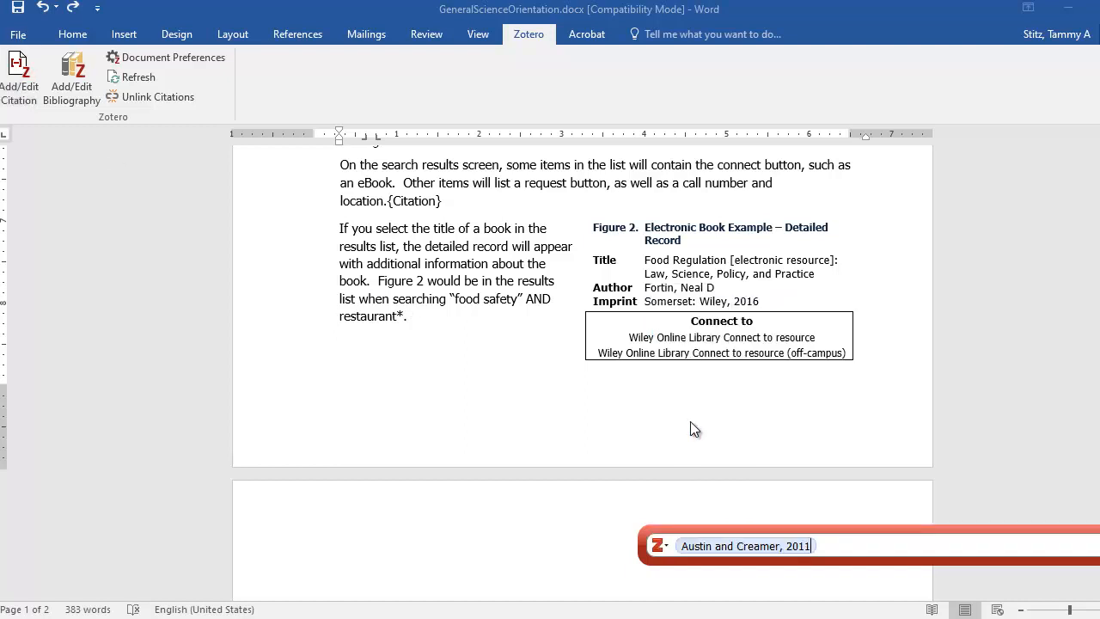
{"action": "mouse_move", "coordinate": [708, 454]}
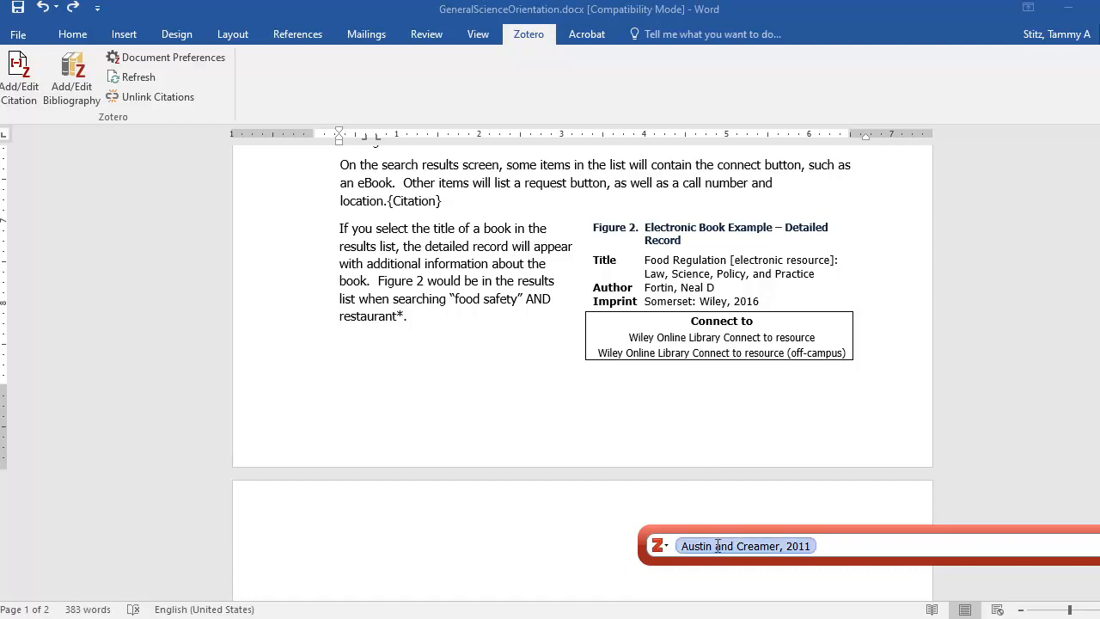
{"action": "left_click", "coordinate": [744, 546]}
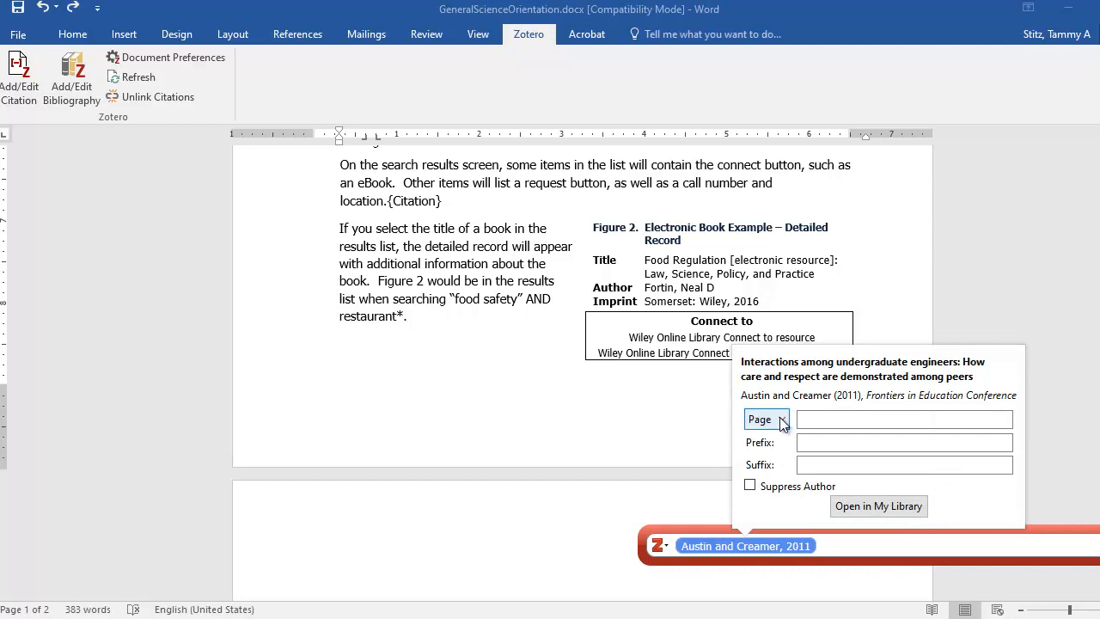
{"action": "left_click", "coordinate": [763, 419]}
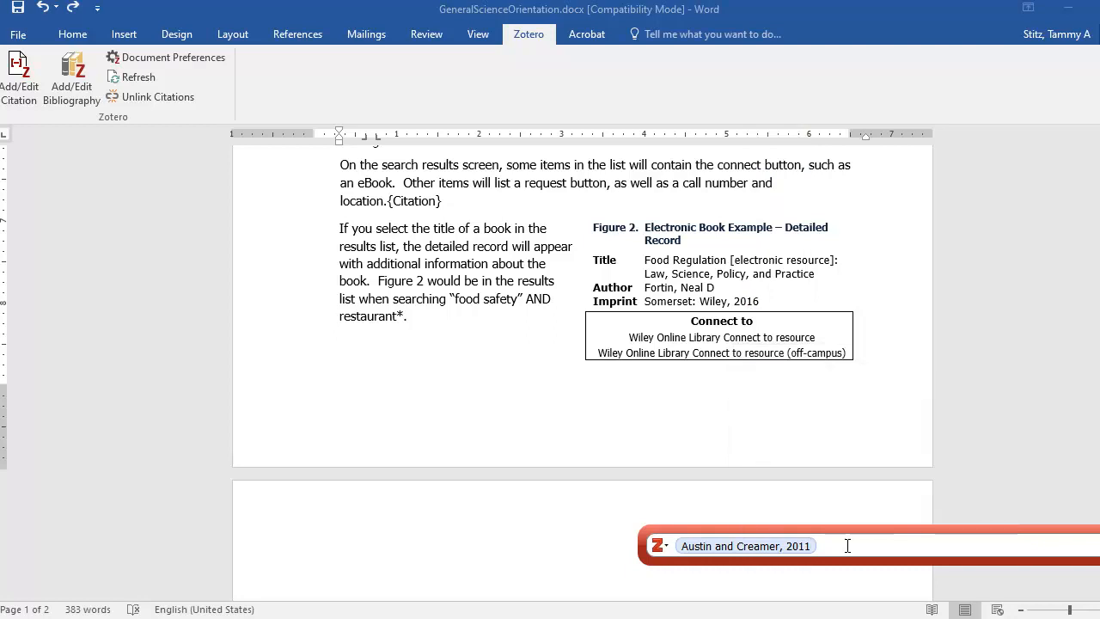
Search 'de' in the Zotero quick-format bar to add Barrett (2013)
{"action": "type", "text": "de"}
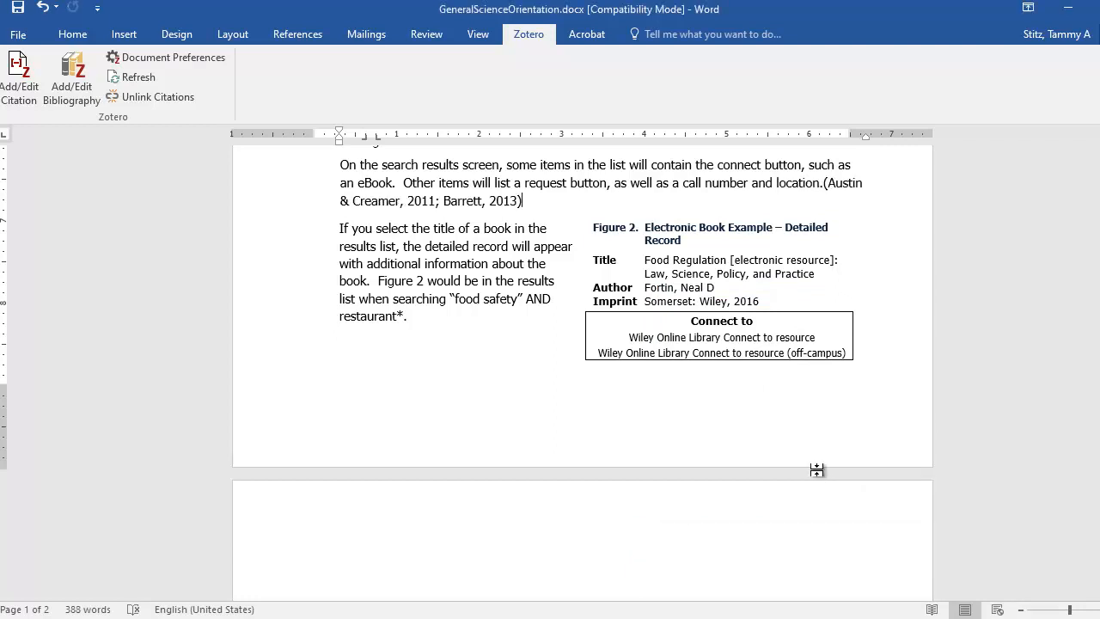
{"action": "mouse_move", "coordinate": [788, 408]}
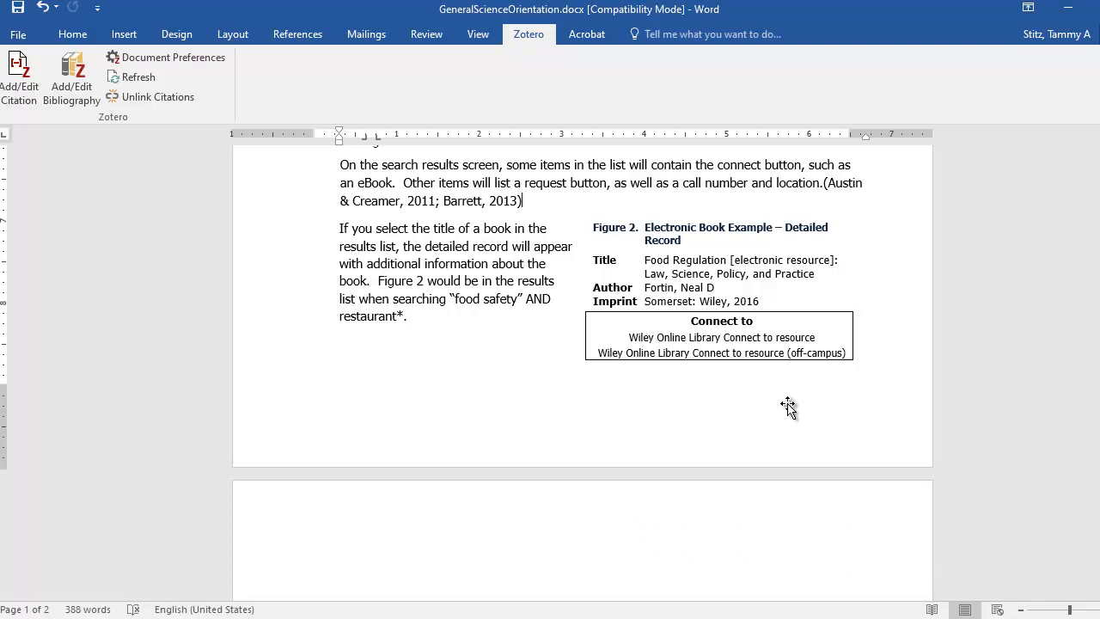
{"action": "mouse_move", "coordinate": [649, 567]}
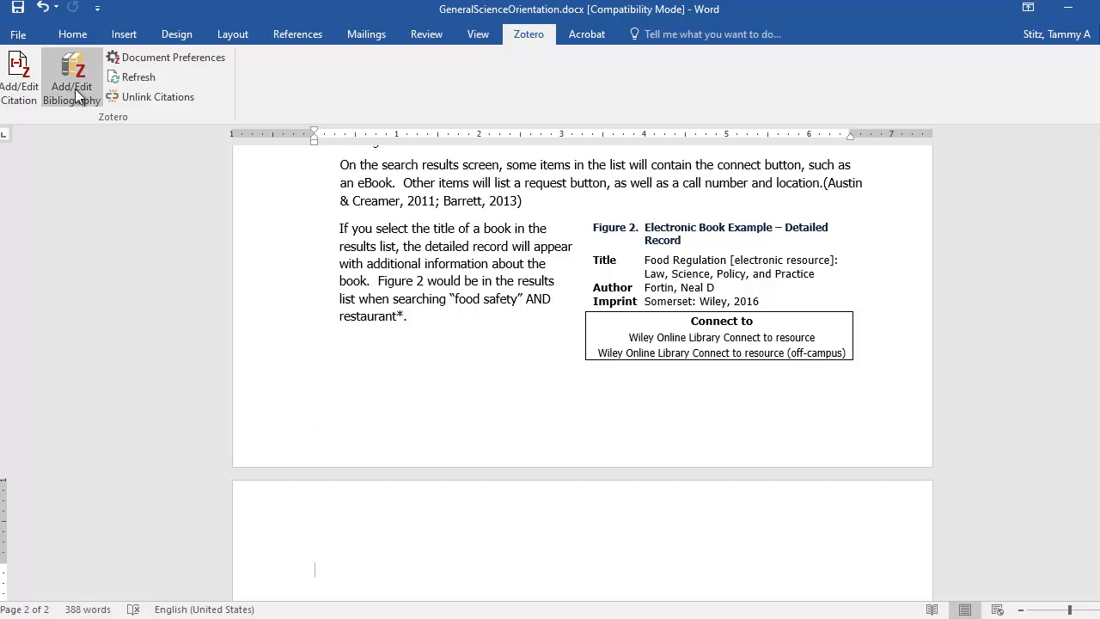
Insert a Zotero bibliography on page 2 listing Austin & Creamer and Barrett
{"action": "left_click", "coordinate": [72, 77]}
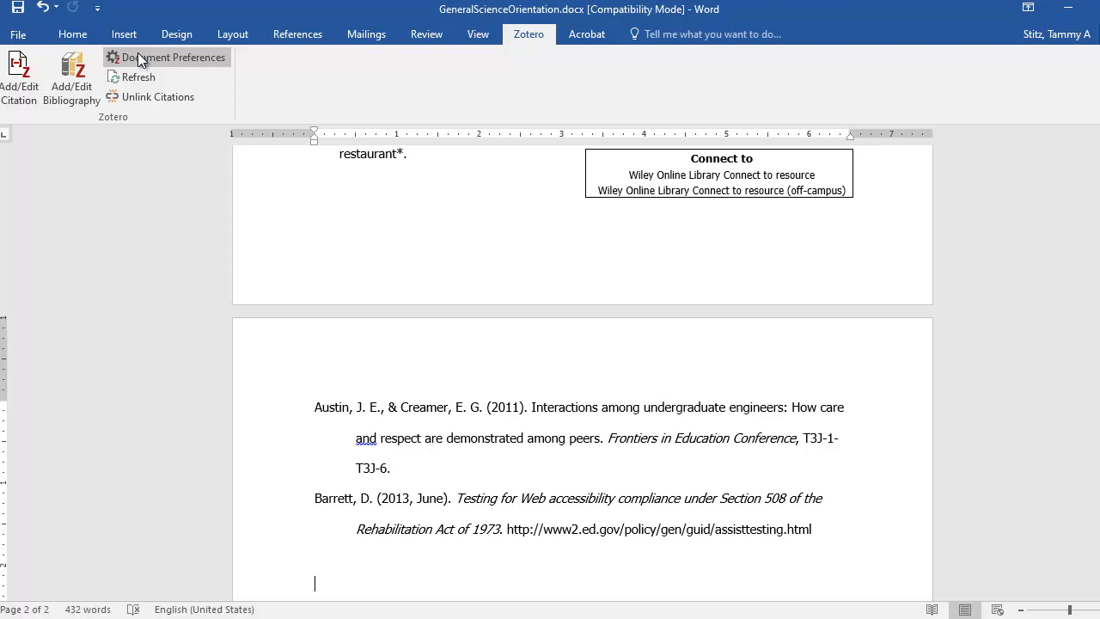
Change the Zotero citation style from APA 7th edition to American Chemical Society
{"action": "left_click", "coordinate": [174, 56]}
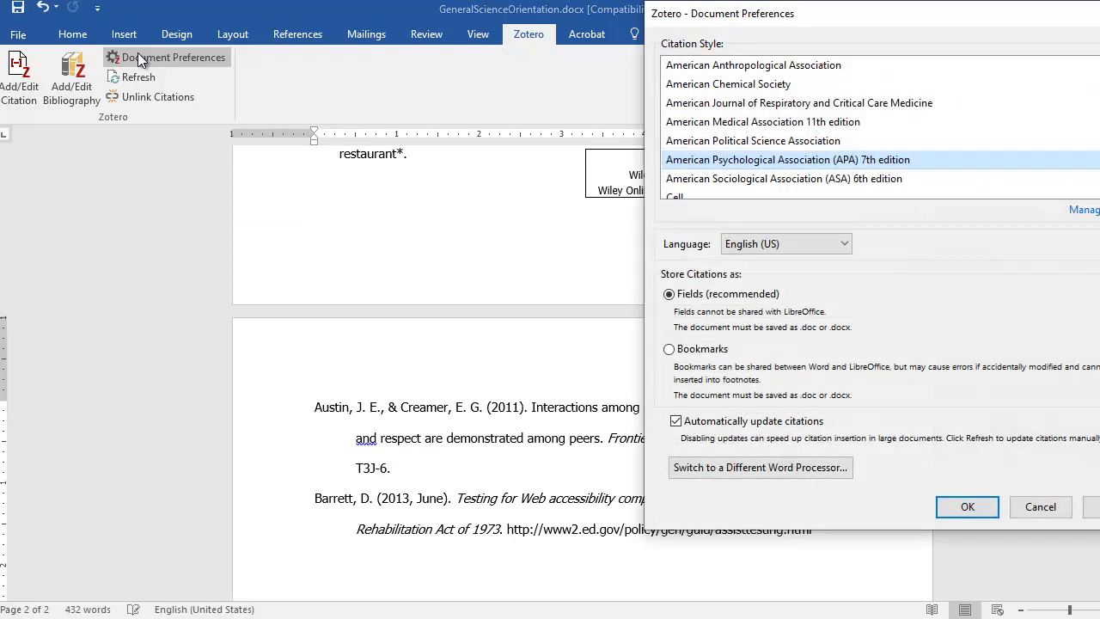
{"action": "mouse_move", "coordinate": [558, 94]}
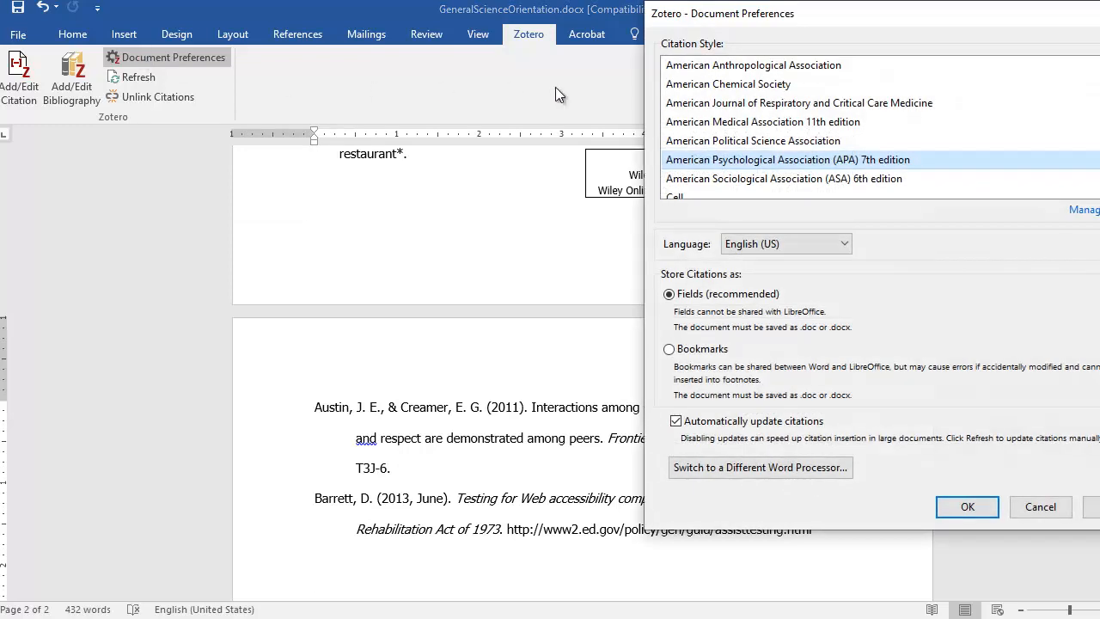
{"action": "left_click", "coordinate": [727, 83]}
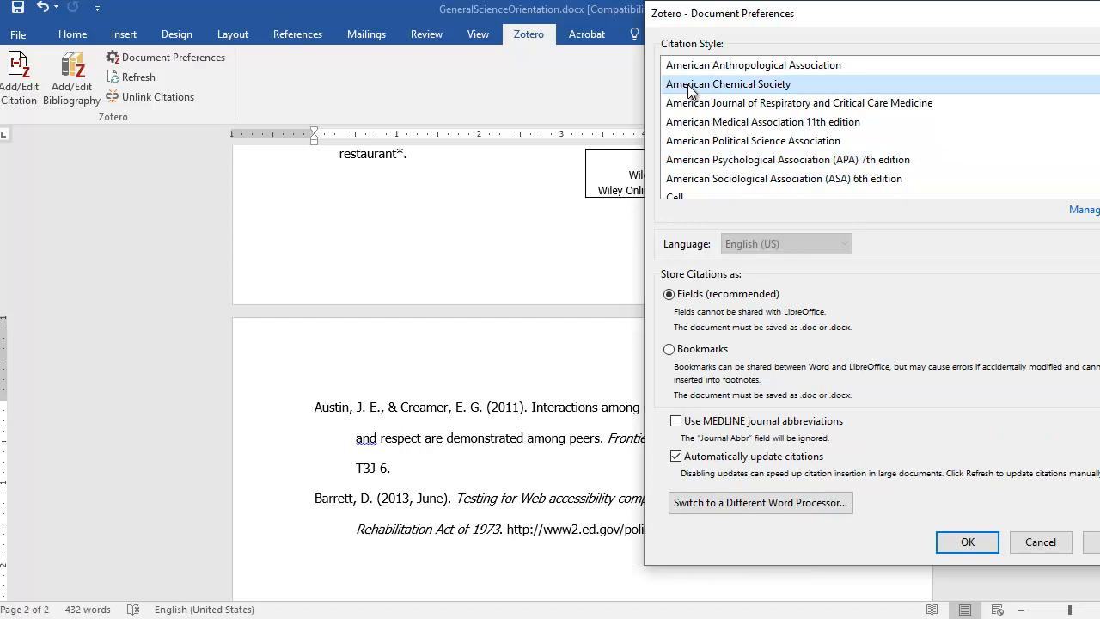
{"action": "mouse_move", "coordinate": [944, 393]}
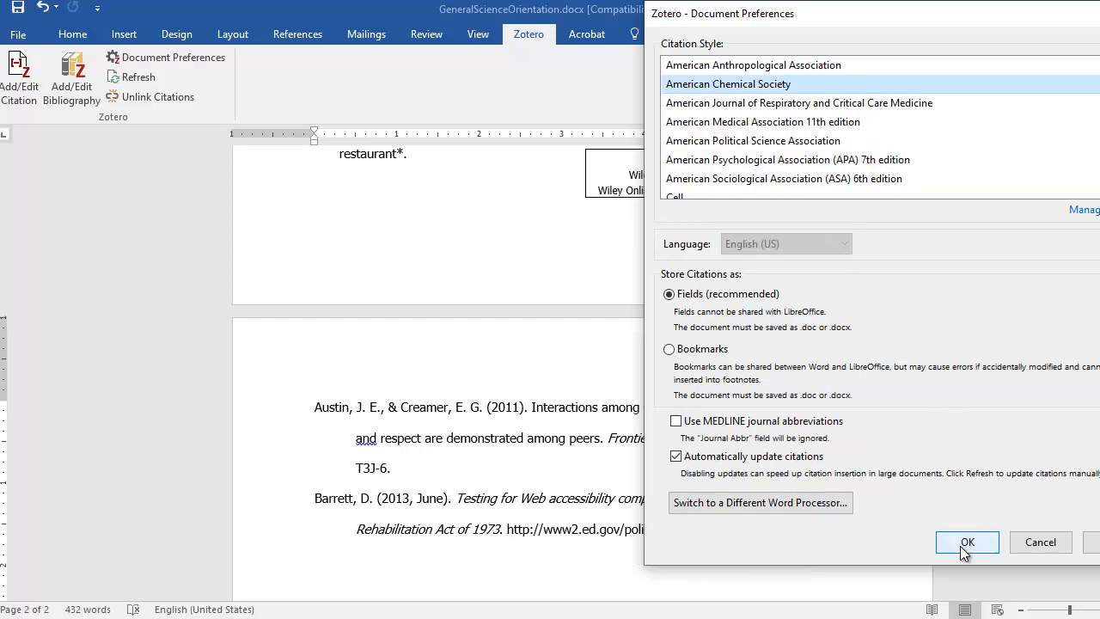
{"action": "left_click", "coordinate": [967, 541]}
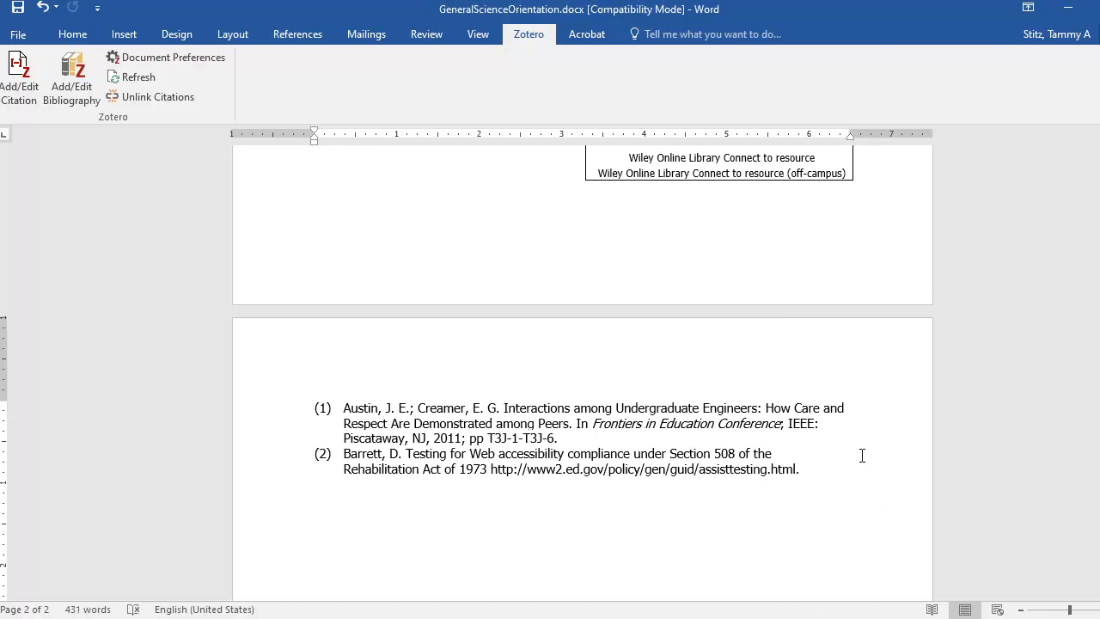